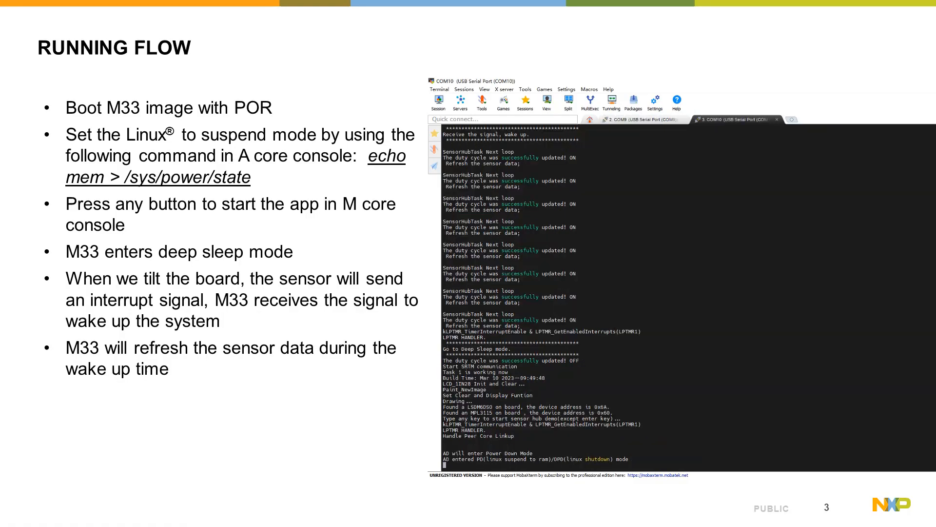
pyautogui.scroll(-3)
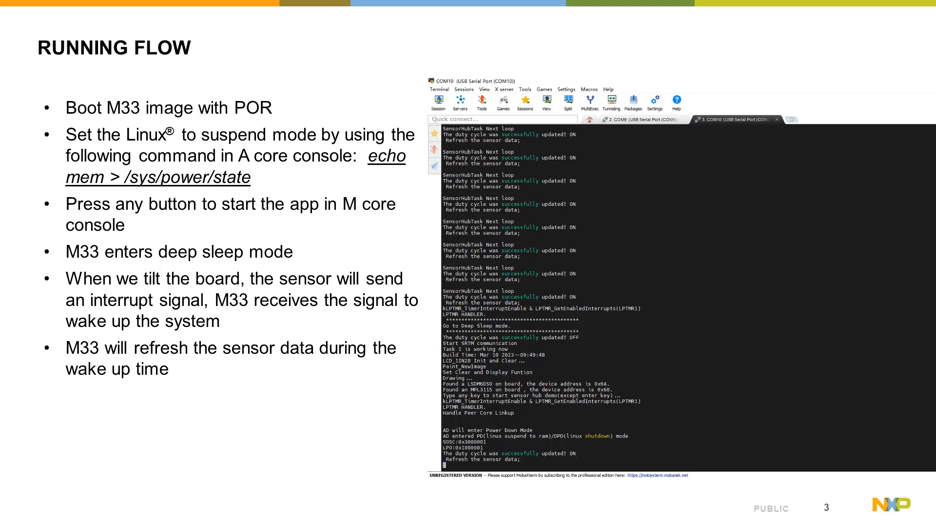
pyautogui.scroll(-3)
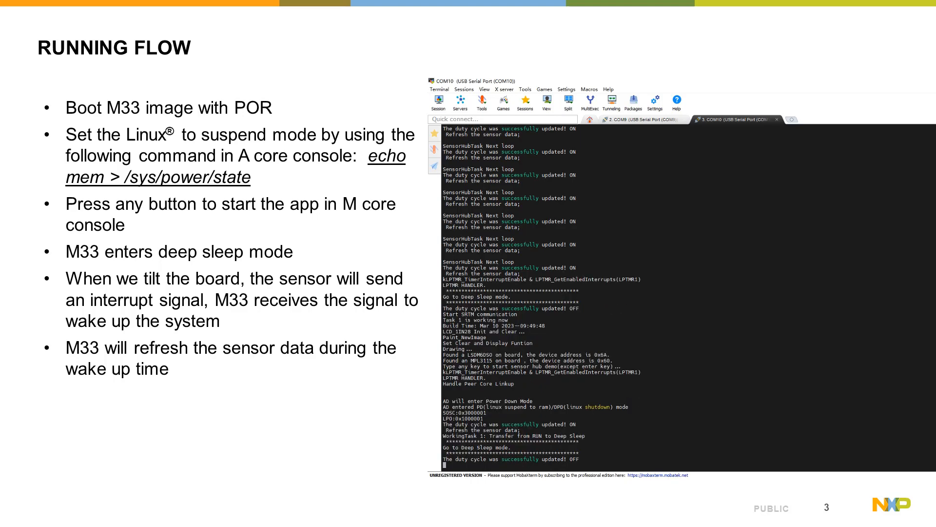